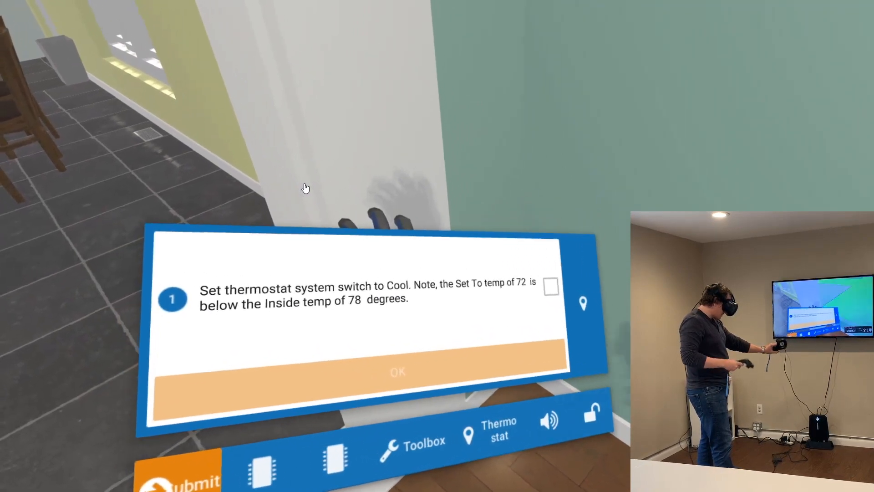
- Set the thermostat system switch to Cool and confirm the cooling step
click(398, 372)
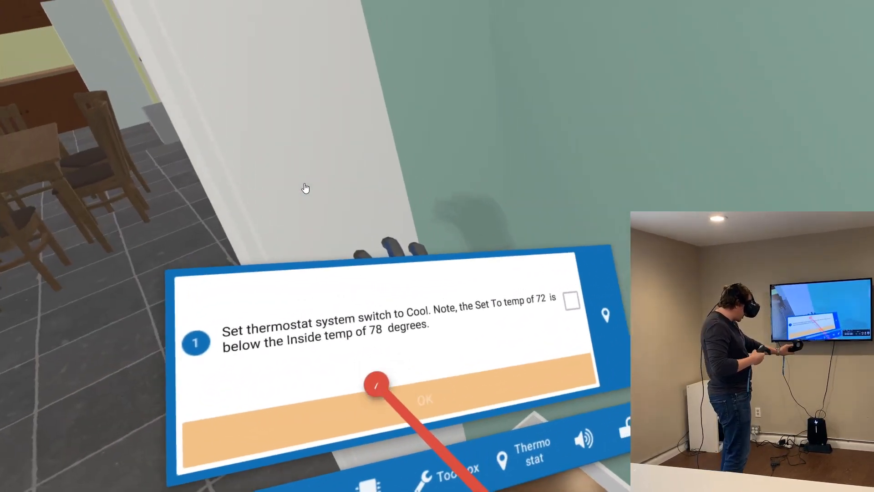
click(425, 399)
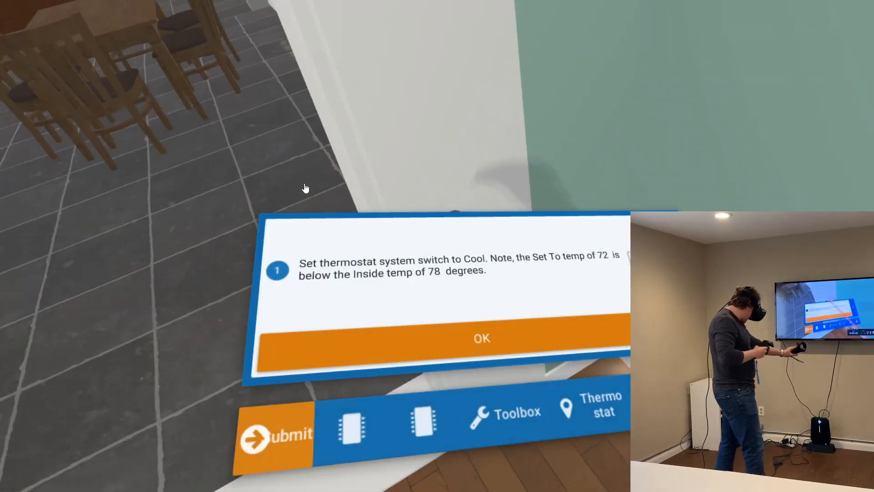
- Confirm step 1 and answer the indoor fan operating prompt at the furnace
click(481, 339)
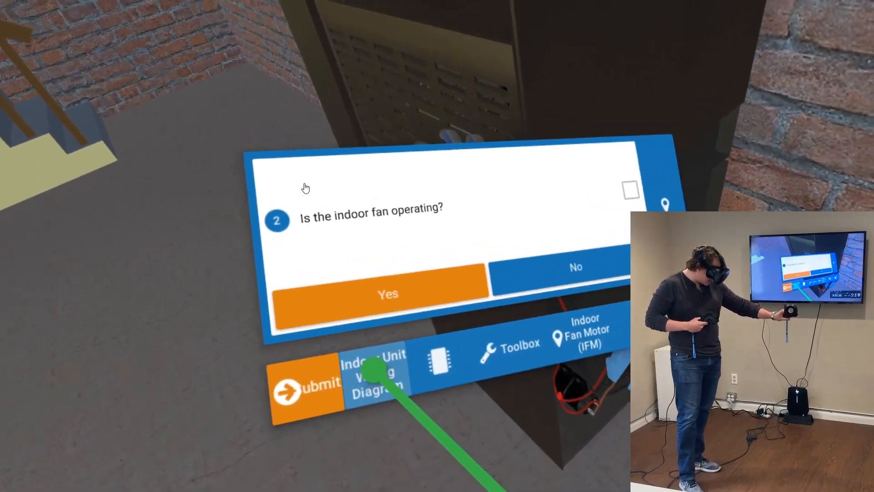
click(375, 376)
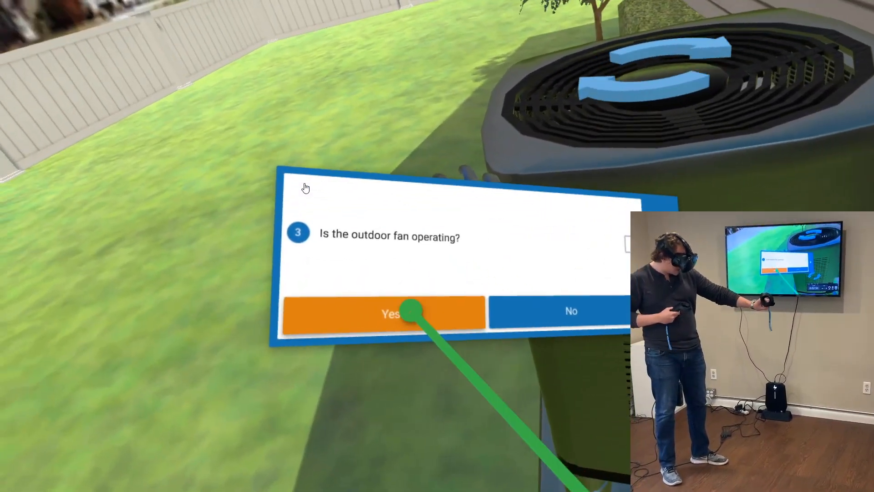
- Report the outdoor fan running and the compressor not running, reaching the overload step
click(390, 313)
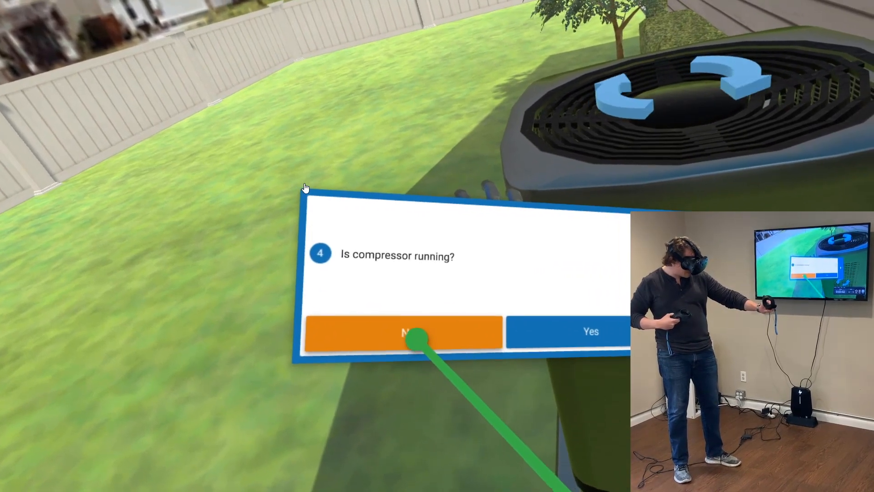
click(403, 331)
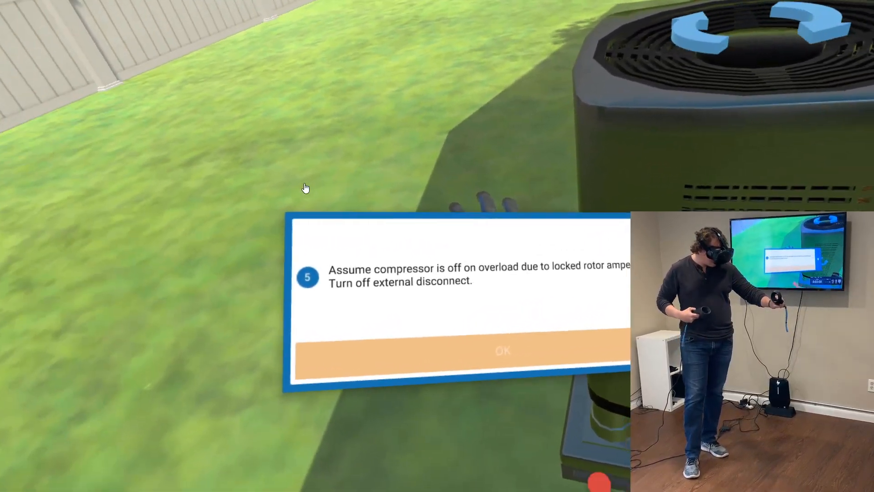
click(503, 350)
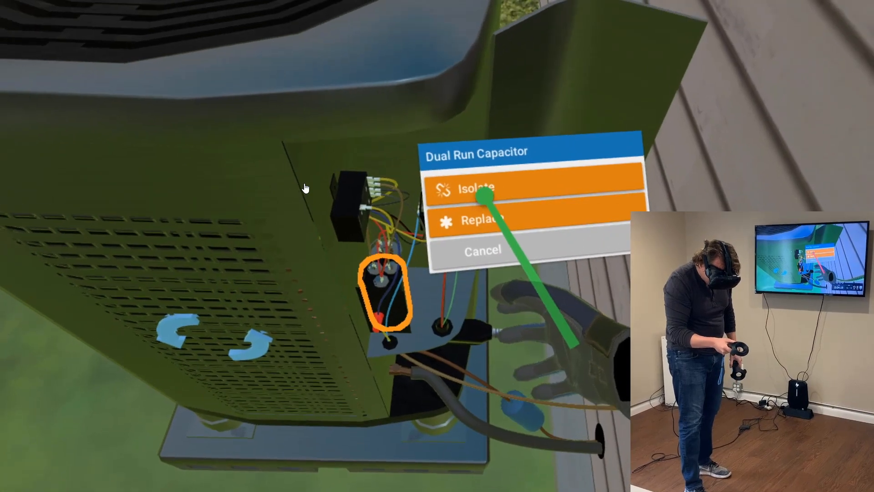
- Isolate the dual run capacitor and acknowledge the brown wire disconnect step 8
click(473, 188)
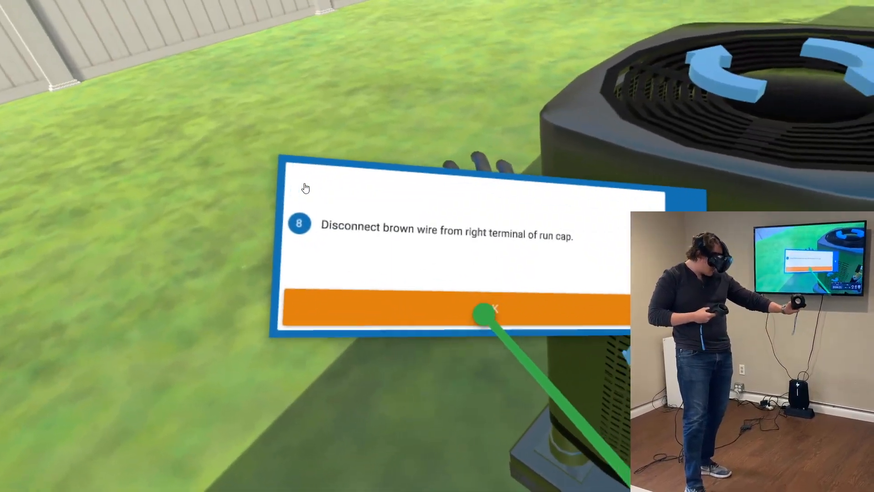
click(491, 309)
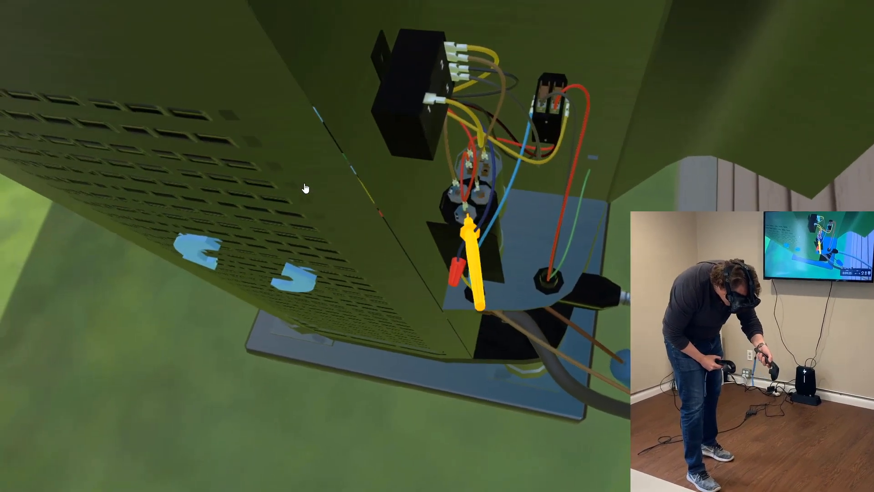